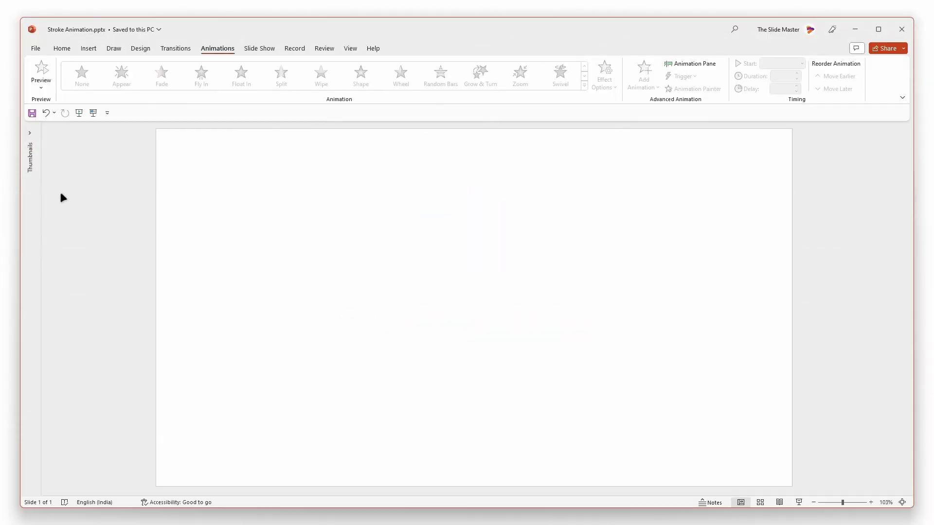
Step: Draw a text box near the slide centre and type STROKES into it
left_click(62, 48)
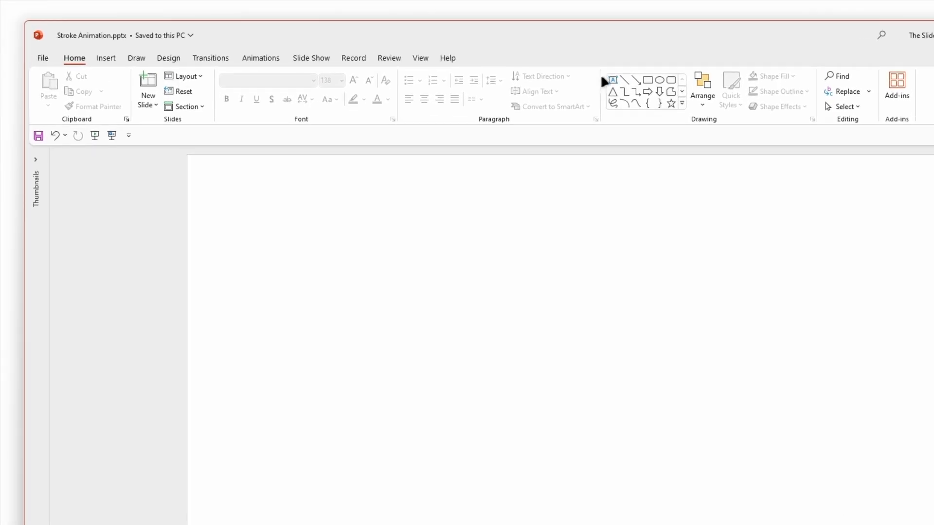
left_click_drag(402, 310, 636, 410)
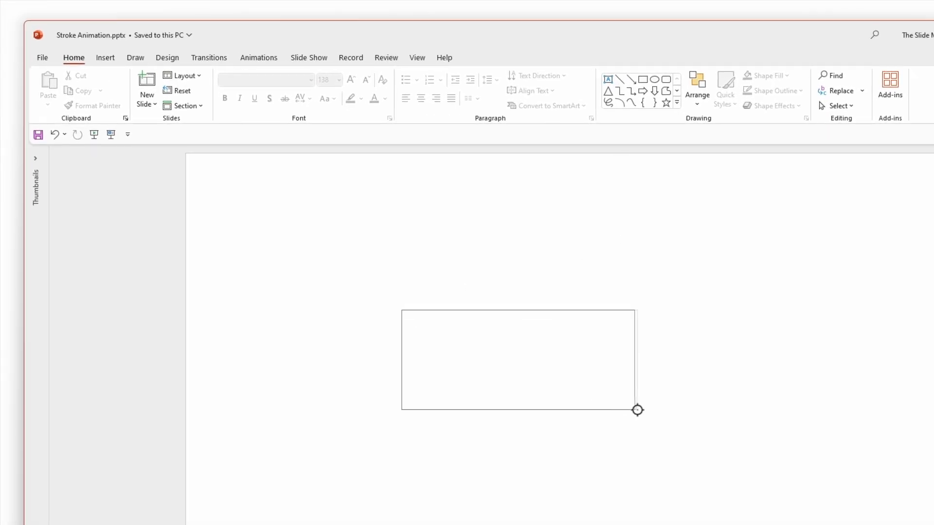
type("STR")
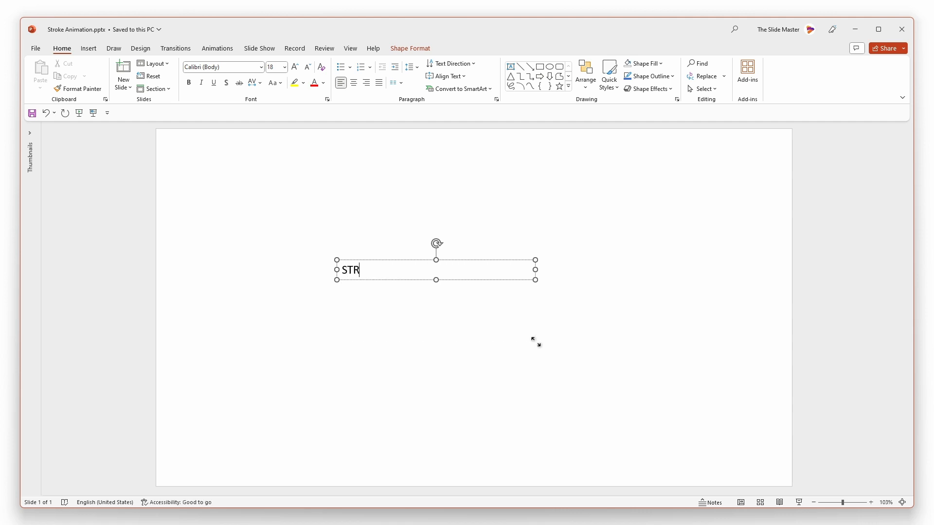
type("OKES")
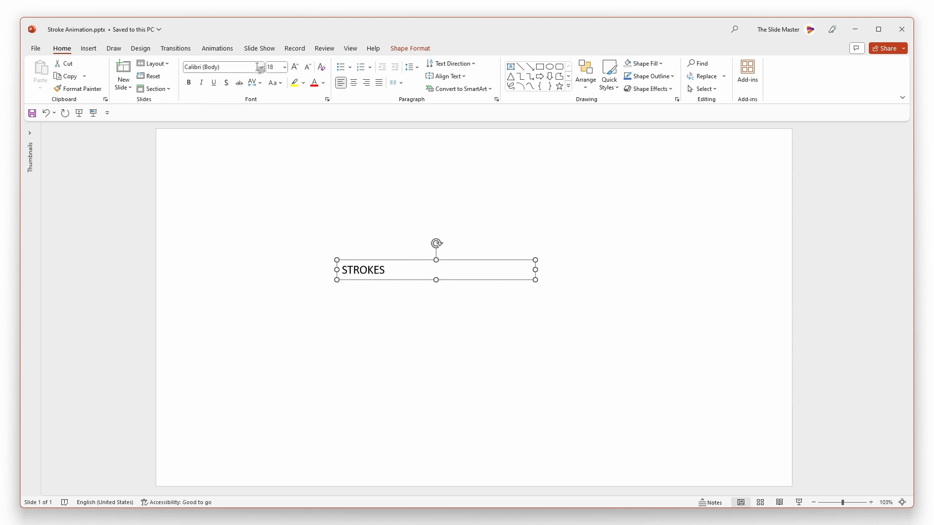
Step: Apply the Futura Display BQ font to STROKES and increase its font size
left_click(258, 67)
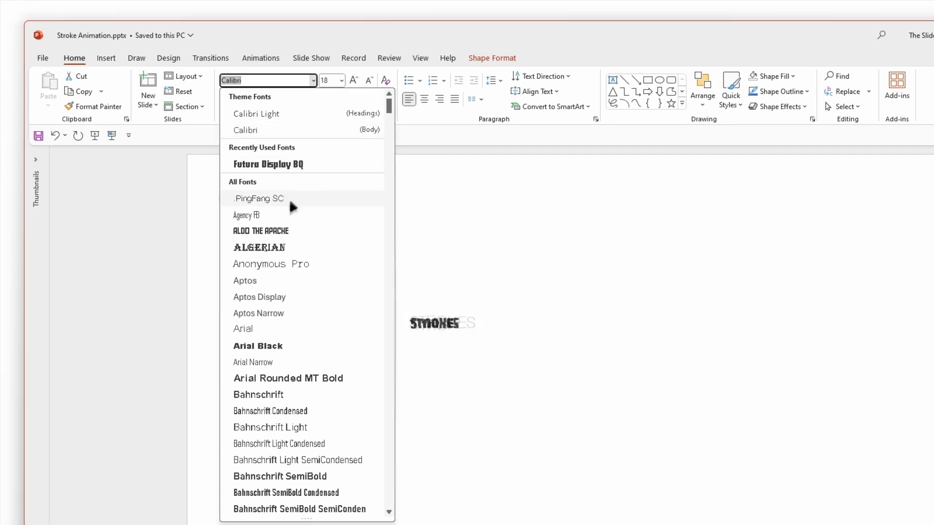
left_click(268, 164)
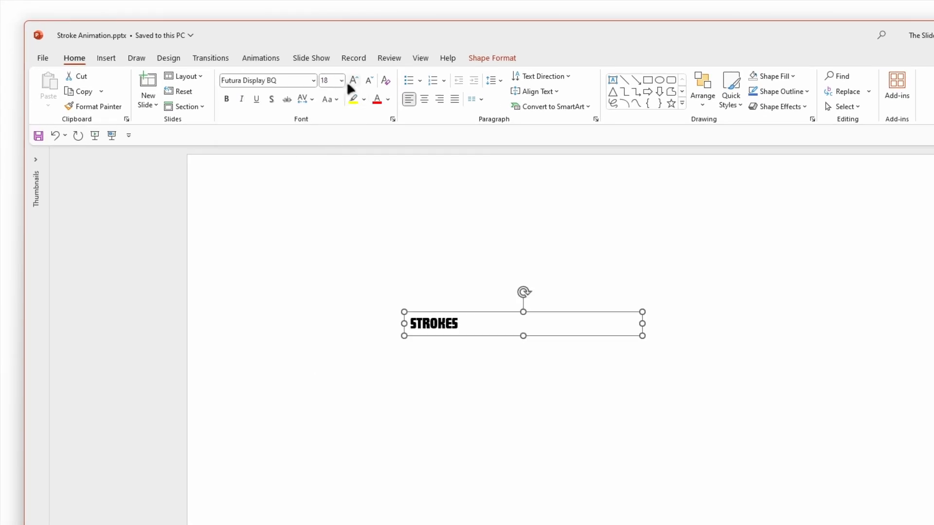
left_click(353, 80)
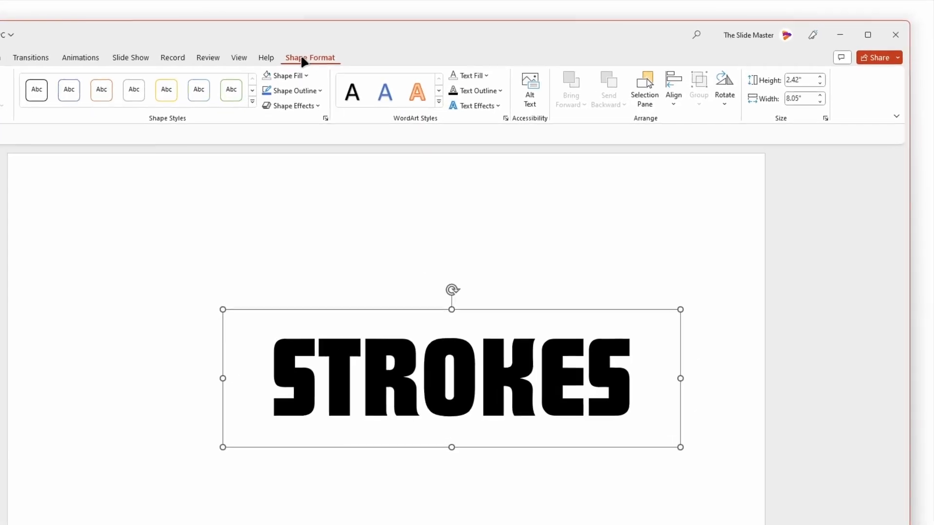
Step: Set STROKES text fill to No fill and adjust the gradient outline's stops and colours
left_click(506, 119)
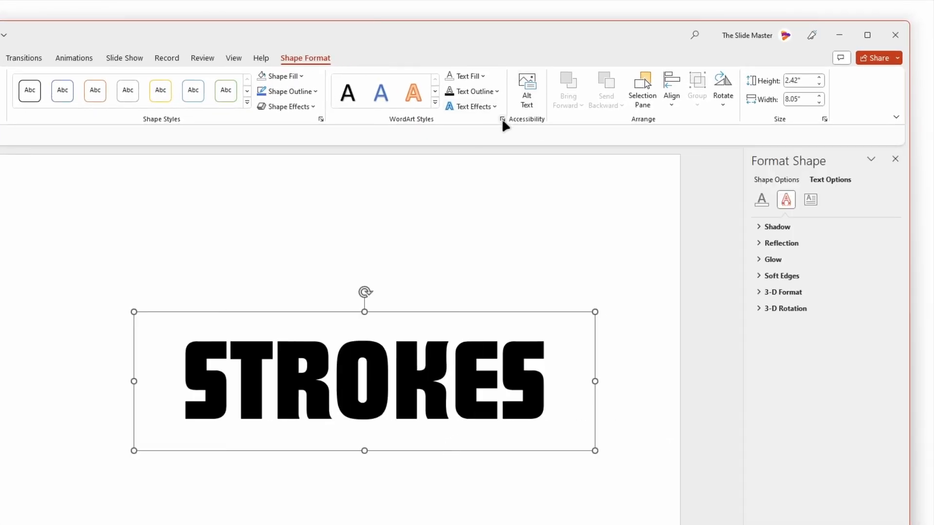
left_click(761, 199)
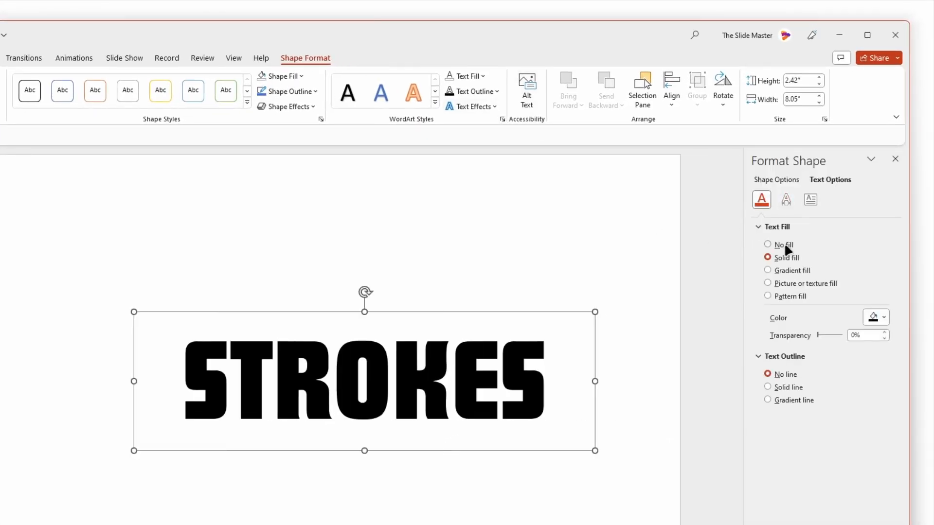
left_click(768, 360)
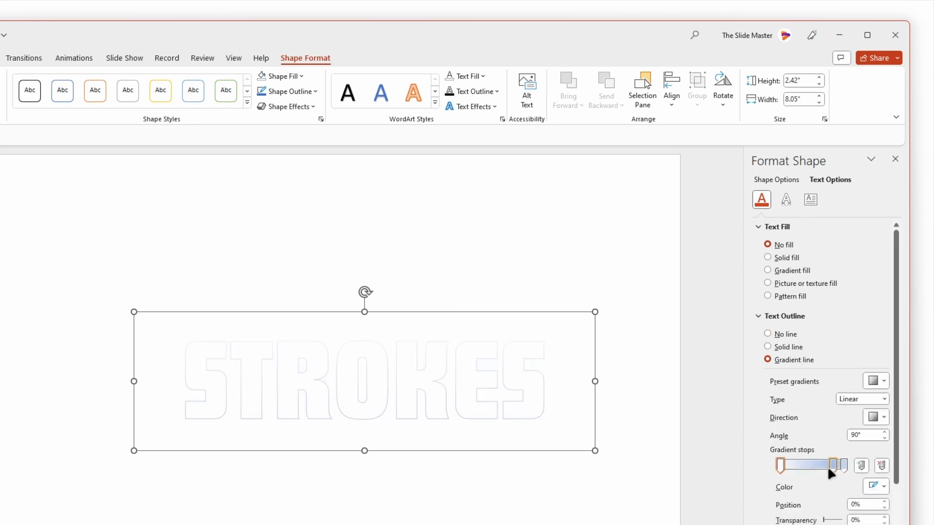
left_click_drag(834, 465, 777, 465)
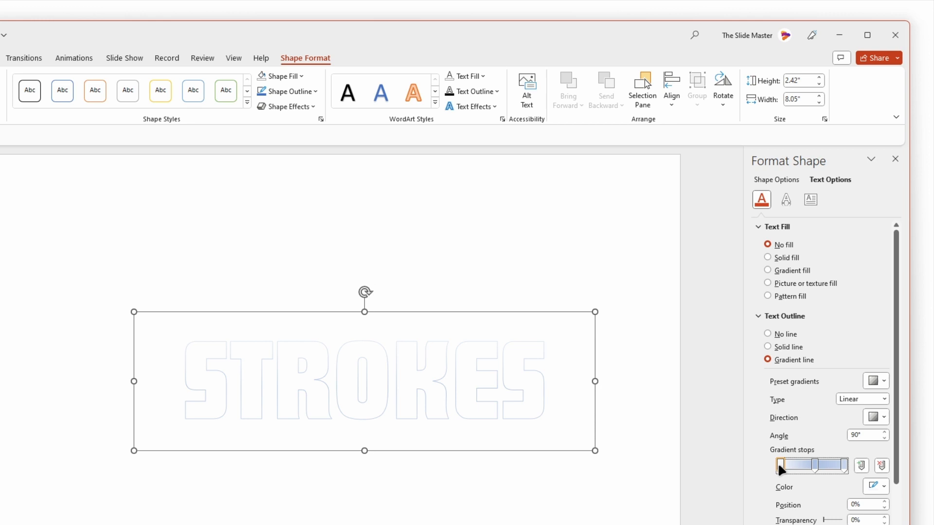
left_click(872, 487)
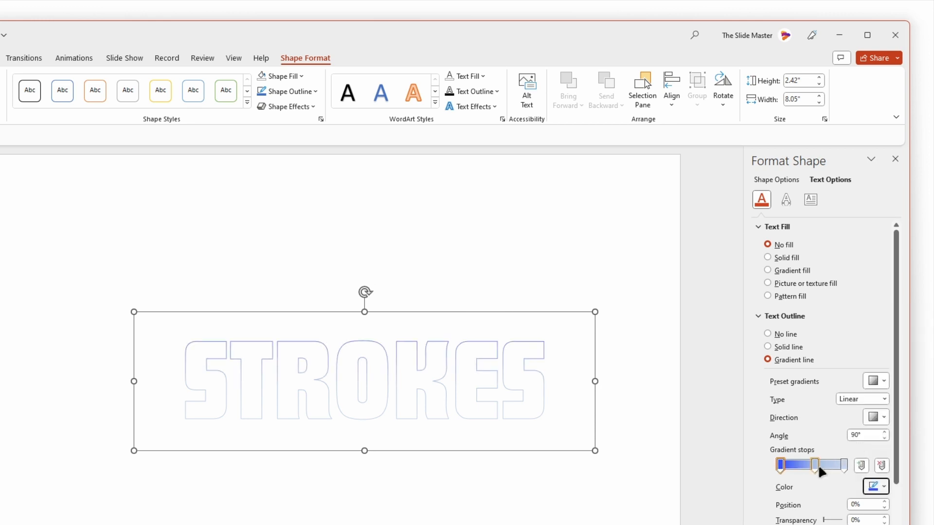
left_click(883, 486)
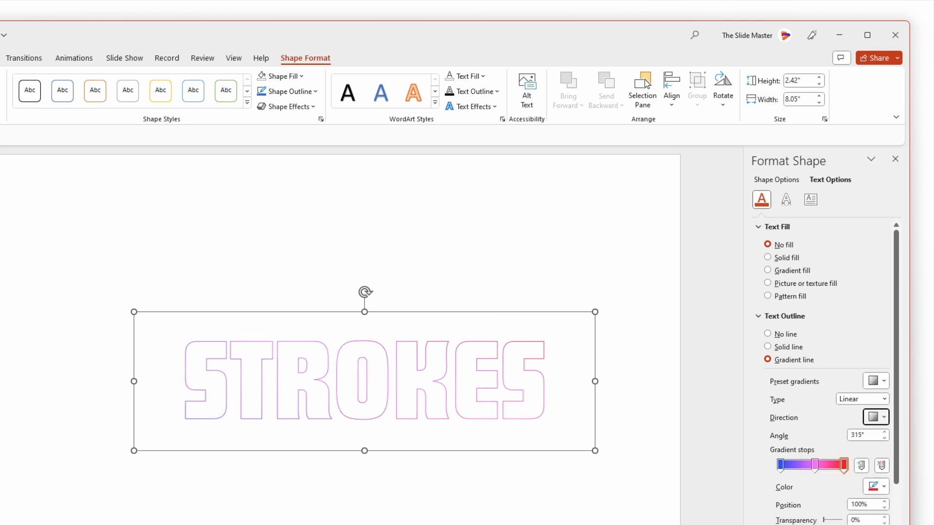
Step: Set the outline width to 2.5 pt and widen character spacing in the Font dialog
scroll("down", 3)
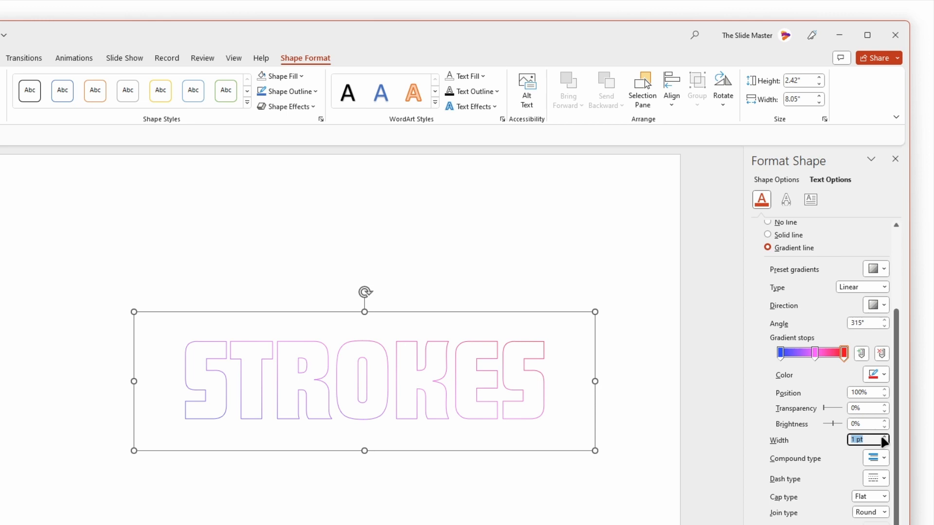
left_click(884, 437)
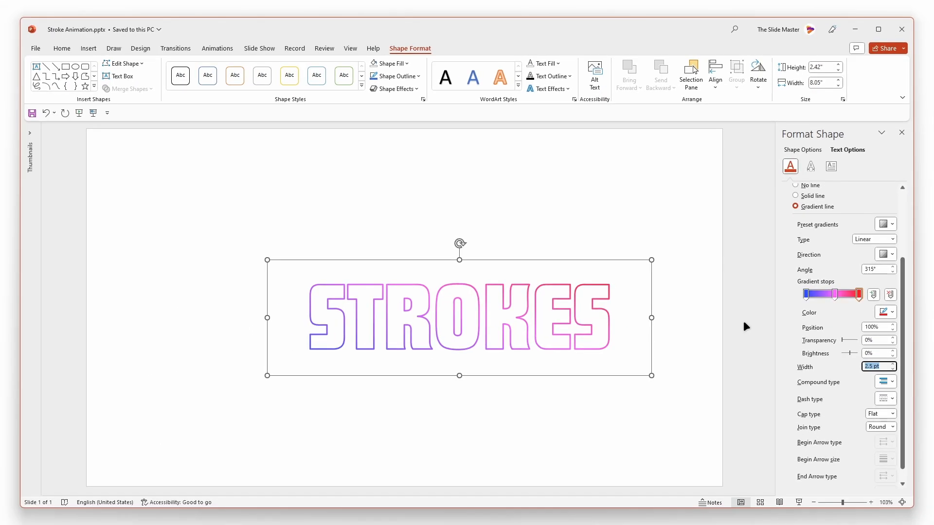
left_click(789, 166)
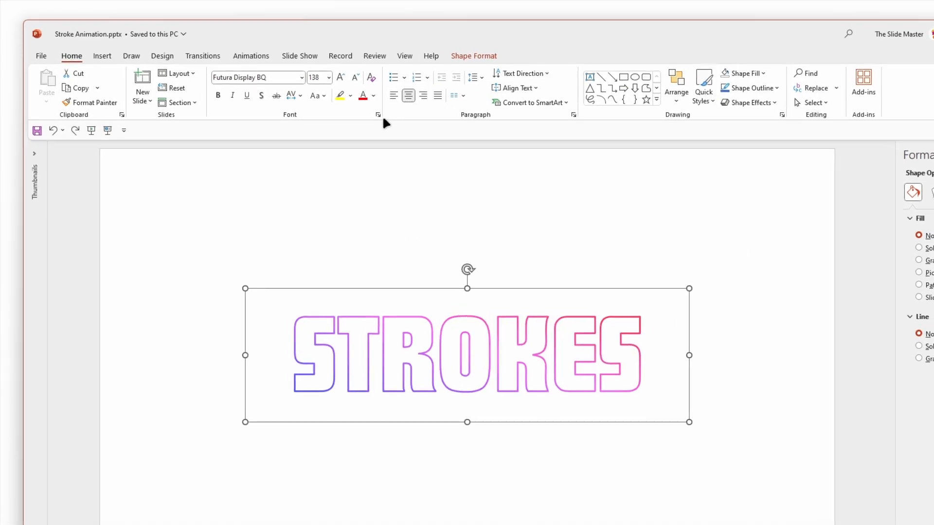
left_click(377, 115)
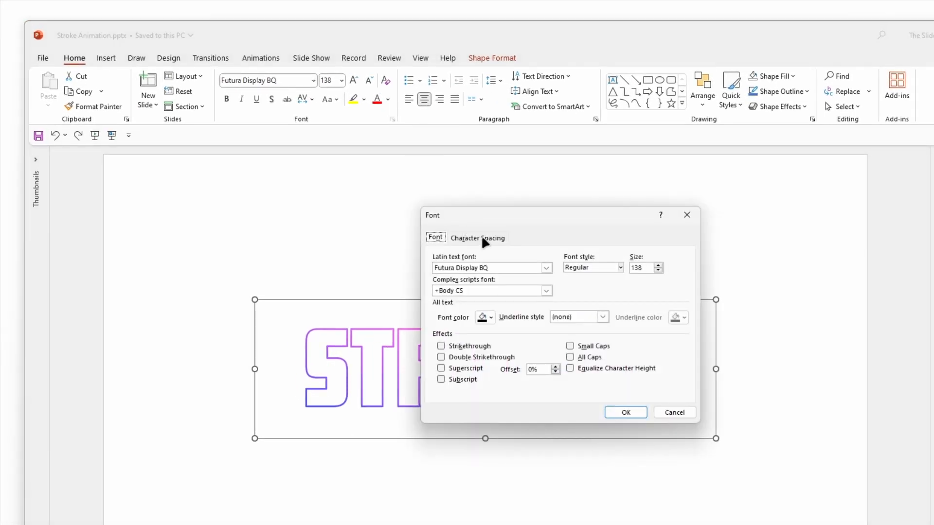
left_click(477, 236)
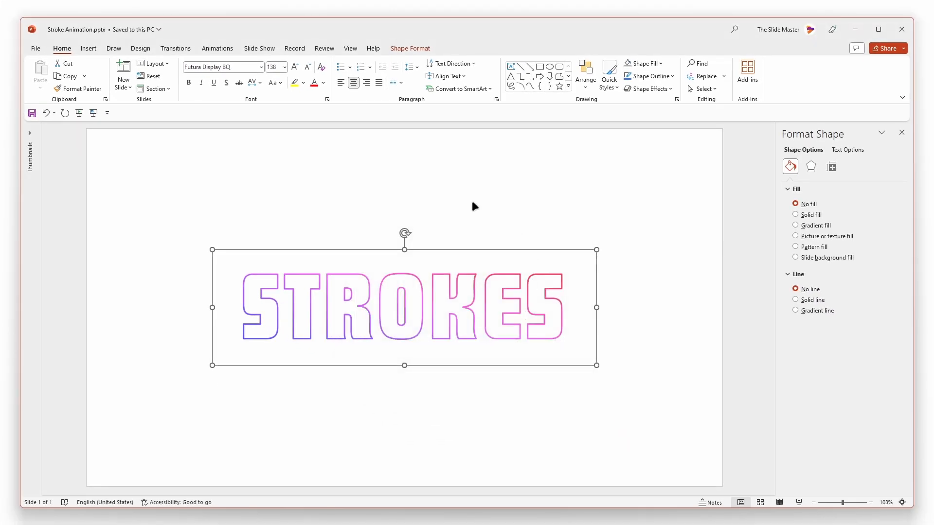
Step: Choose the black pen on the Draw tab to trace the STROKES letters
left_click(113, 48)
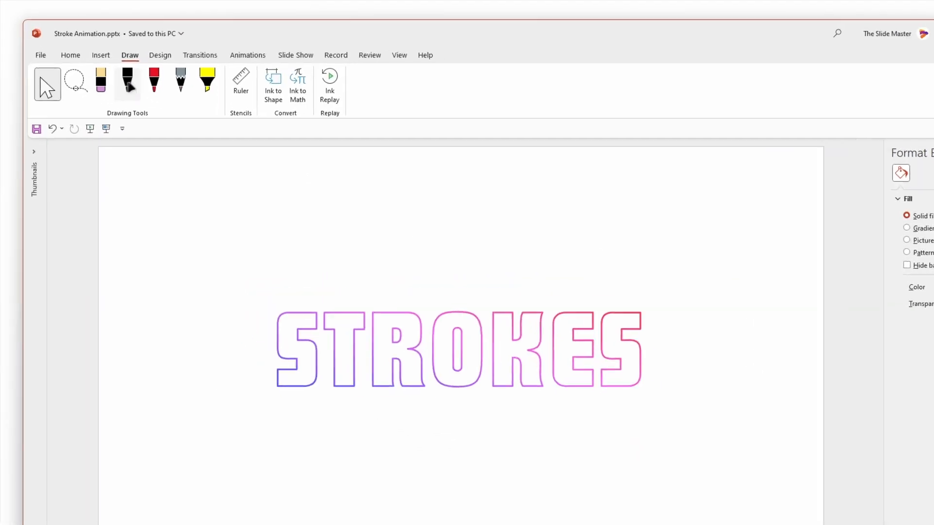
left_click(126, 81)
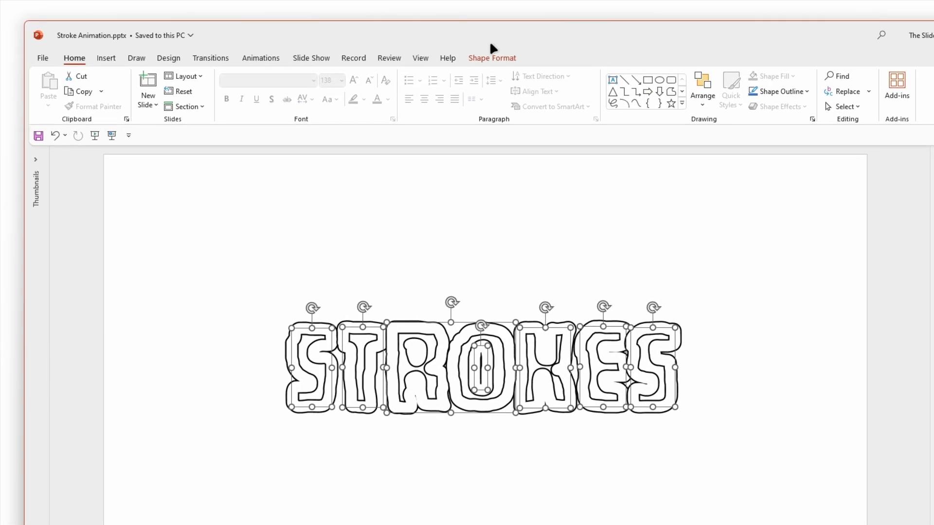
Step: Apply the Rewind animation to the ink and set its duration to 03.00
left_click(260, 58)
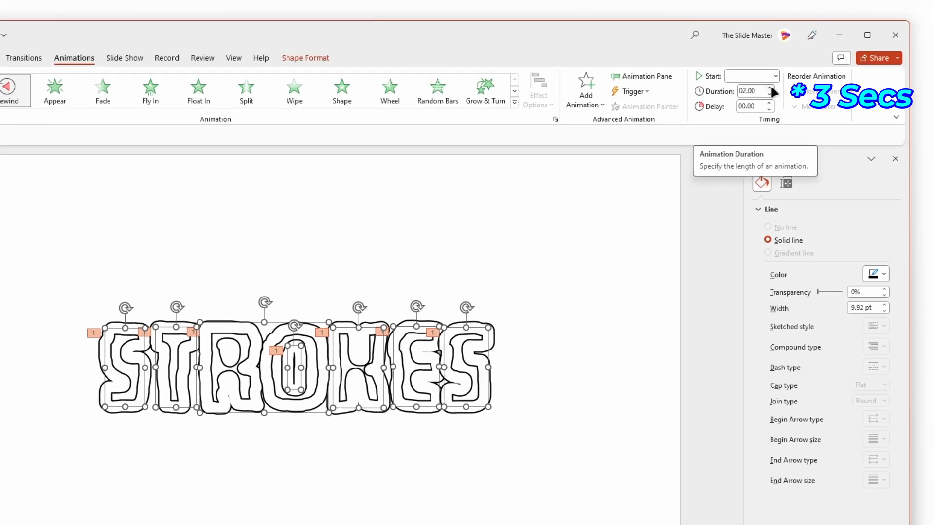
left_click(772, 88)
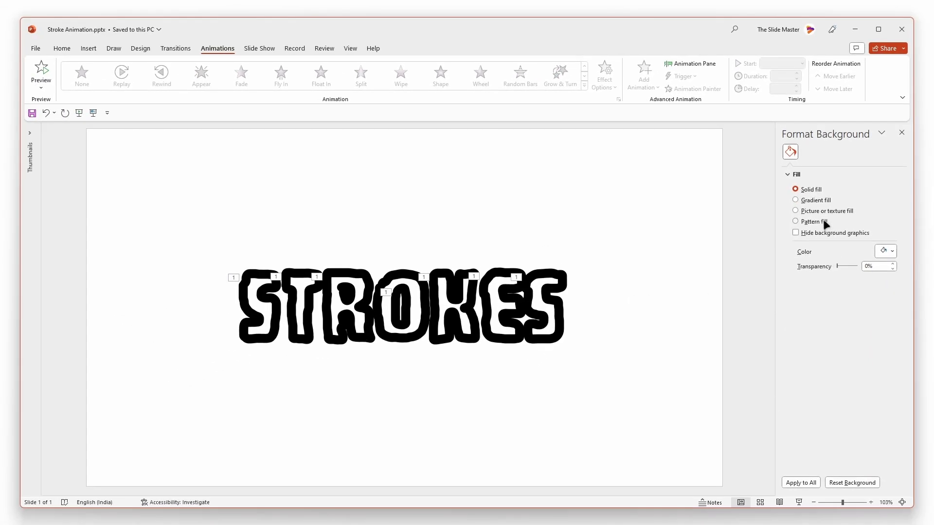
Step: Fill the slide background with solid black and show the Animation Pane
left_click(891, 251)
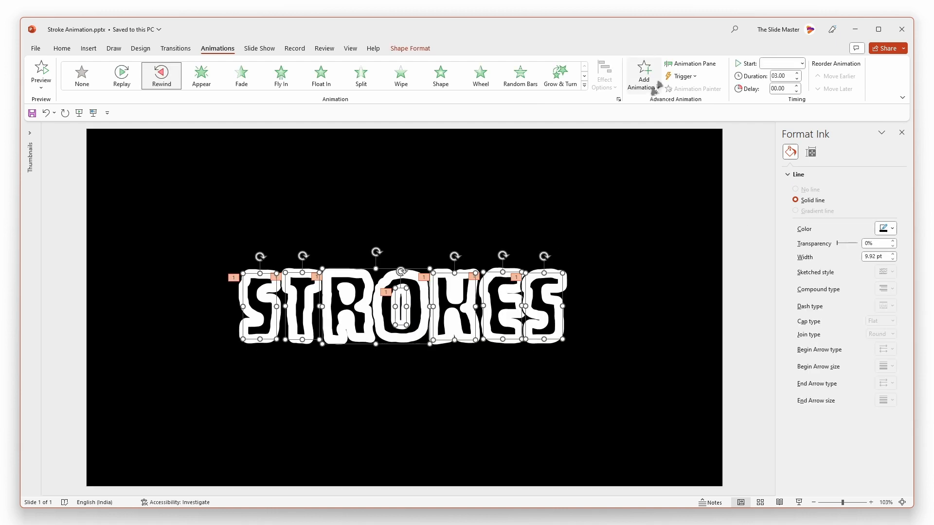
left_click(689, 63)
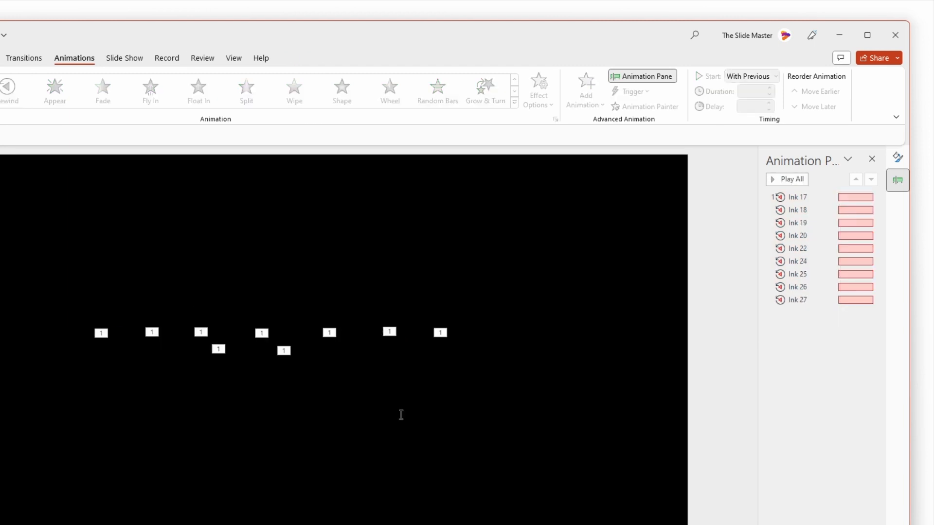
Step: Select Ink 17 through Ink 27 and set them to Start With Previous
left_click(798, 196)
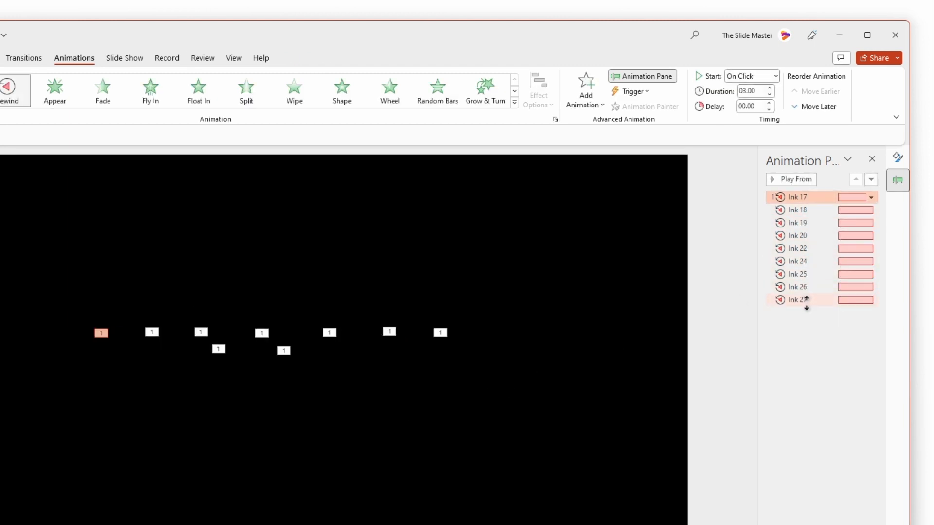
left_click(870, 248)
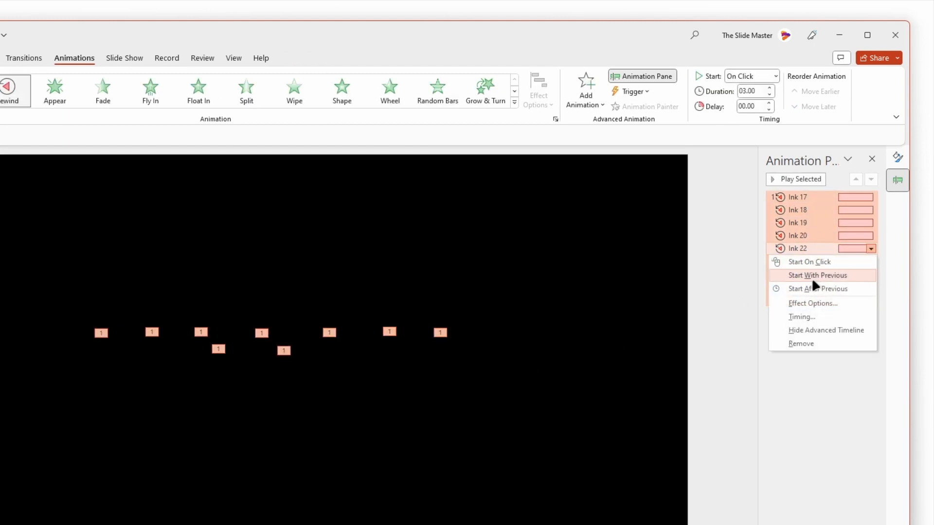
left_click(812, 303)
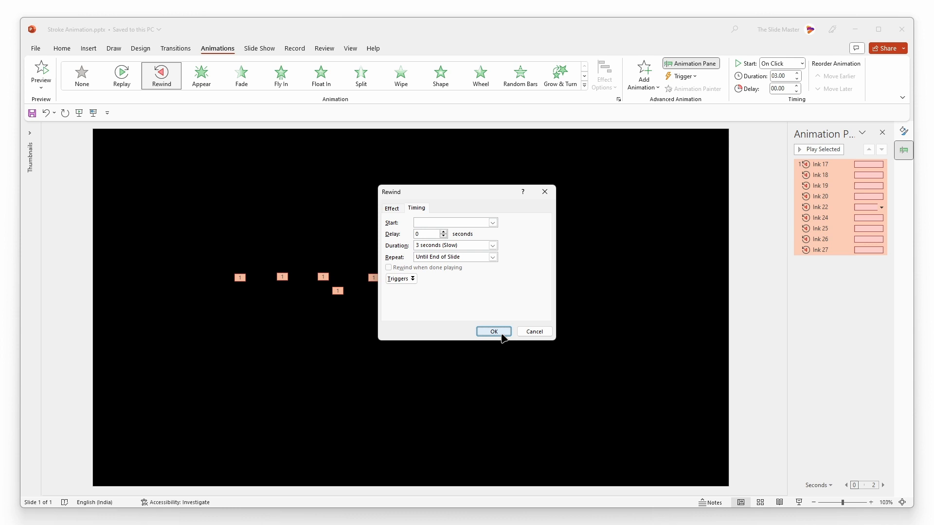
Step: Confirm the Rewind timing with Repeat set to Until End of Slide
left_click(492, 331)
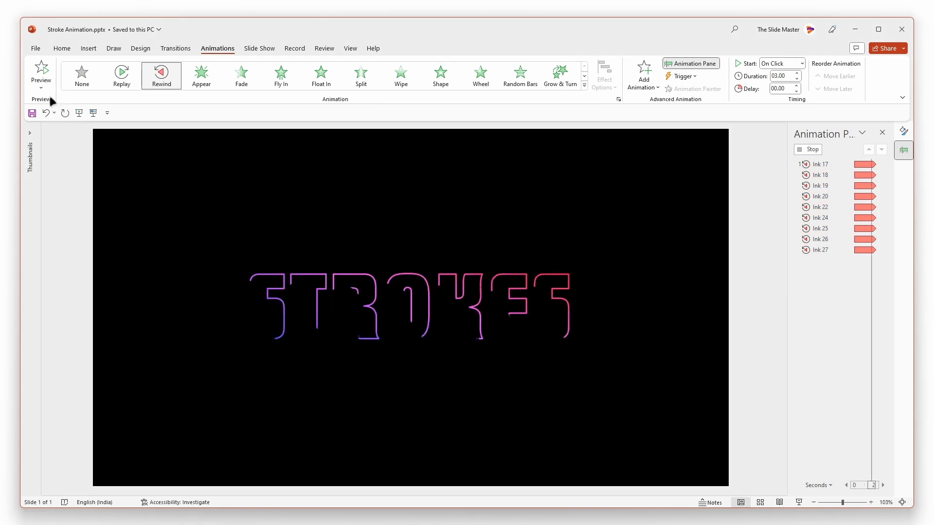